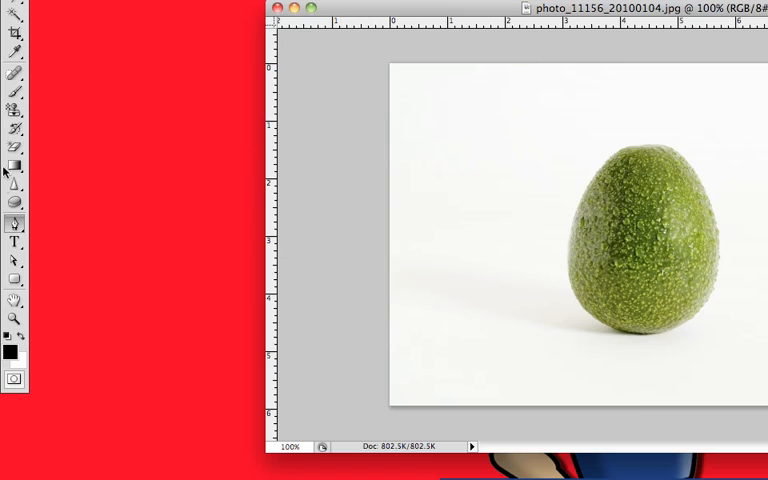
mouse_move(16, 222)
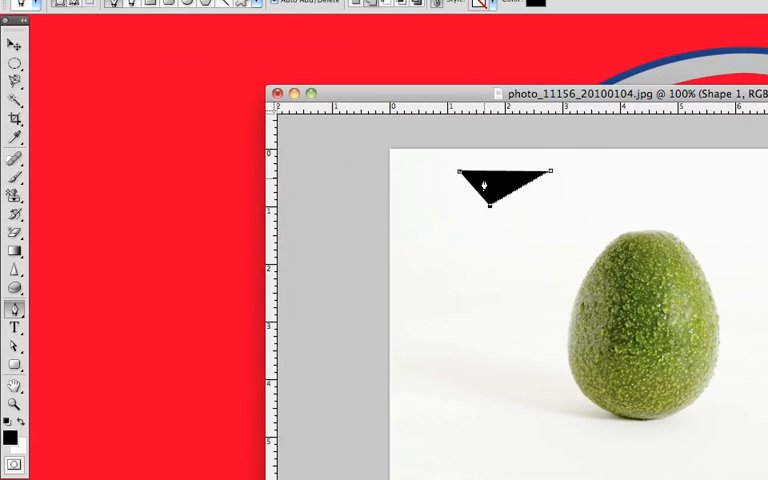
mouse_move(88, 334)
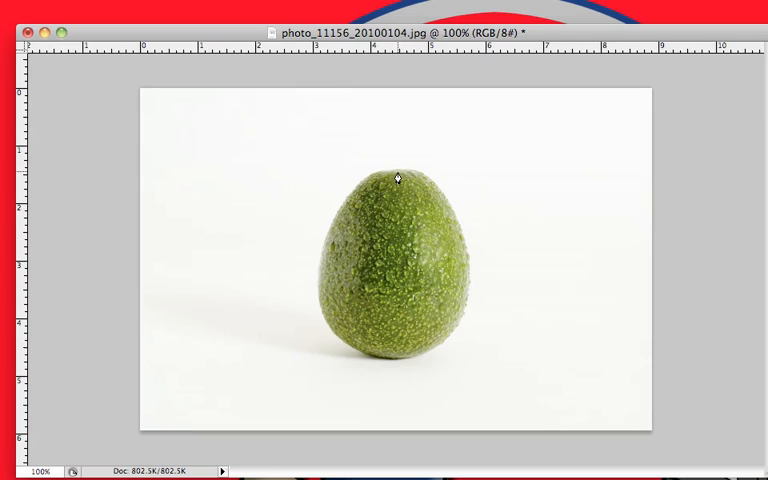
Draw a closed black Pen shape layer with anchors down the left side, around the bottom and back to the top
click(396, 168)
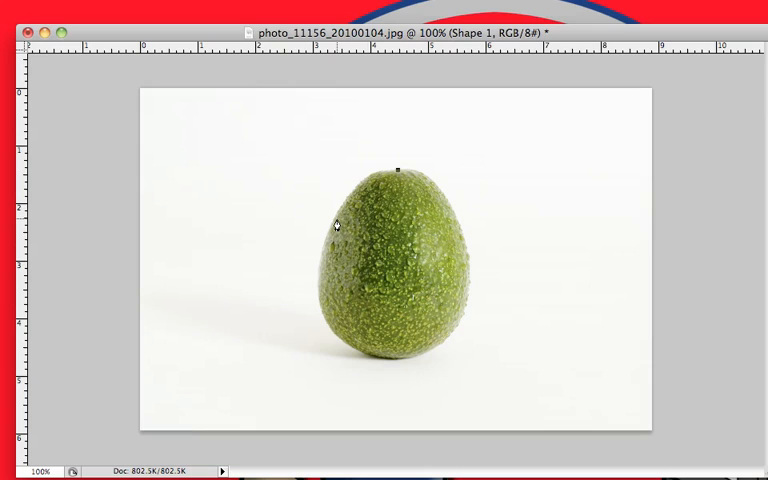
drag(336, 224, 312, 196)
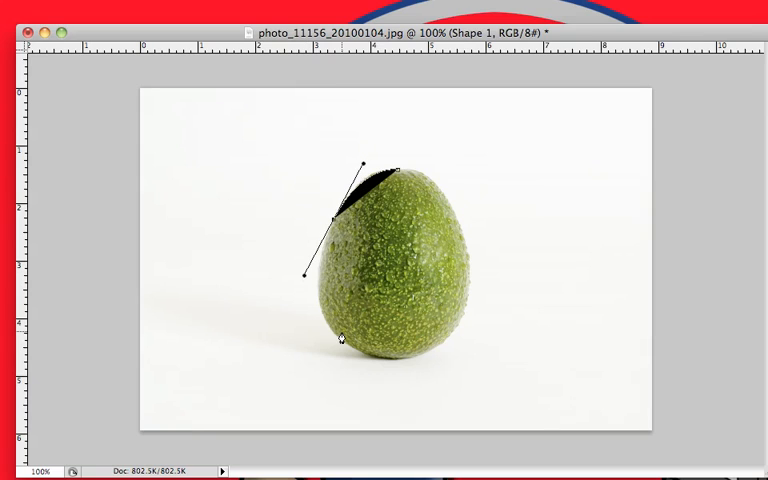
drag(304, 272, 316, 330)
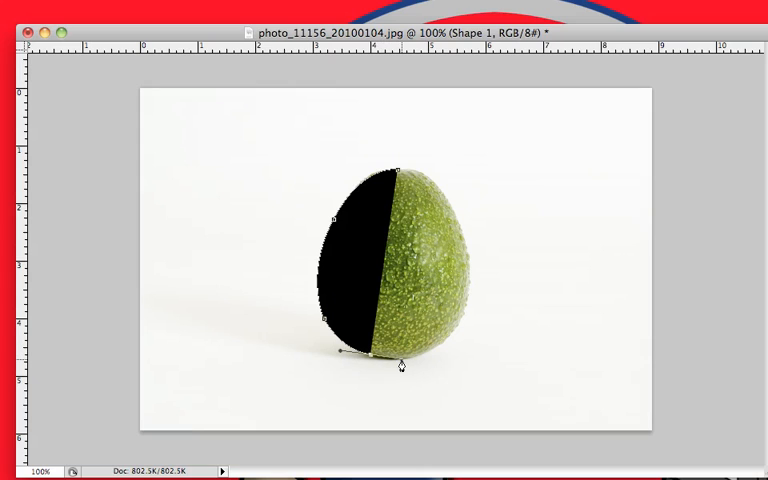
mouse_move(444, 336)
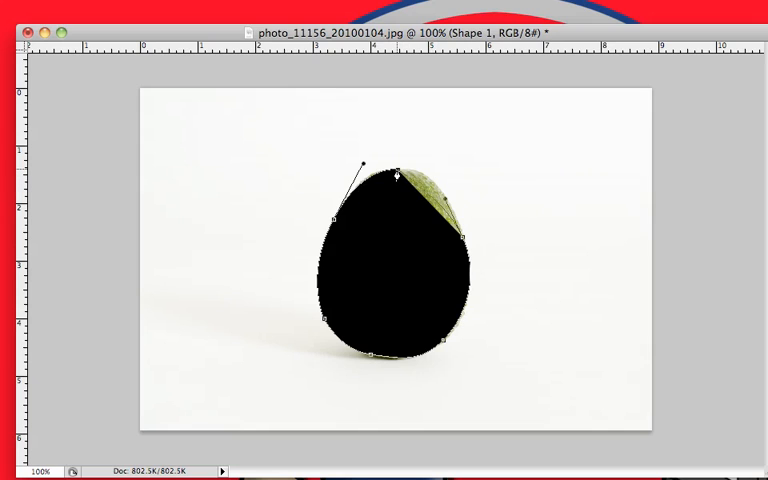
drag(398, 176, 424, 164)
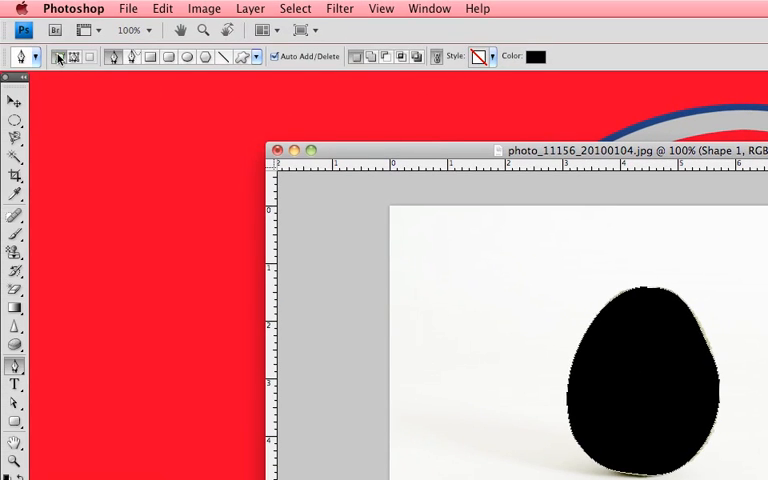
mouse_move(72, 56)
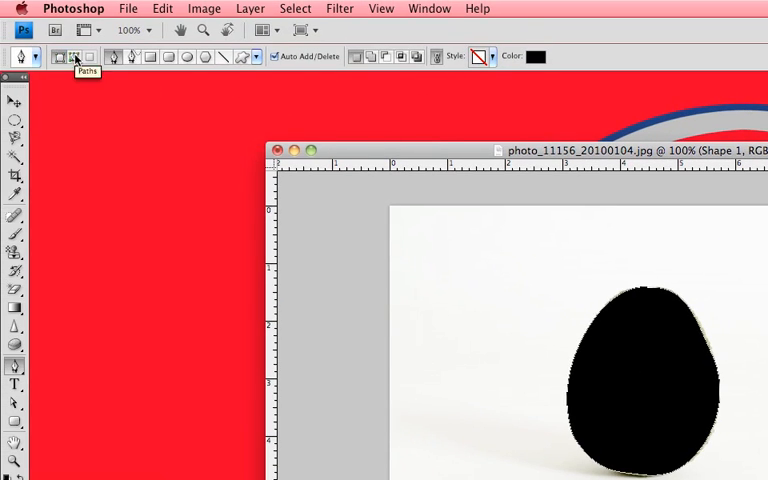
mouse_move(130, 92)
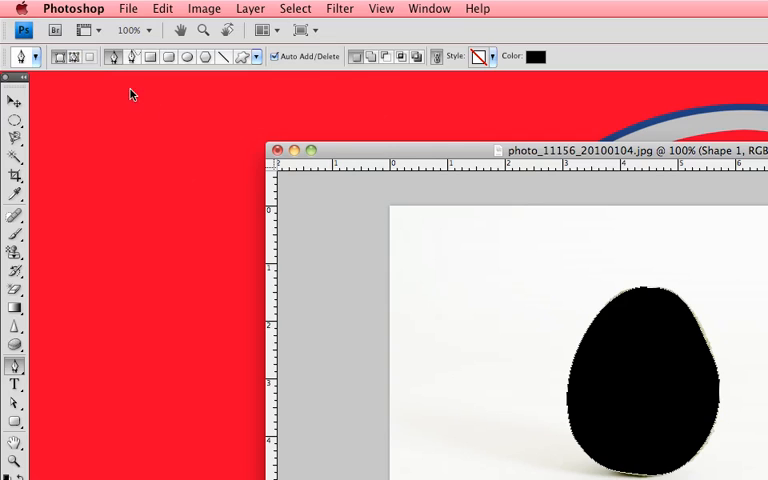
mouse_move(492, 276)
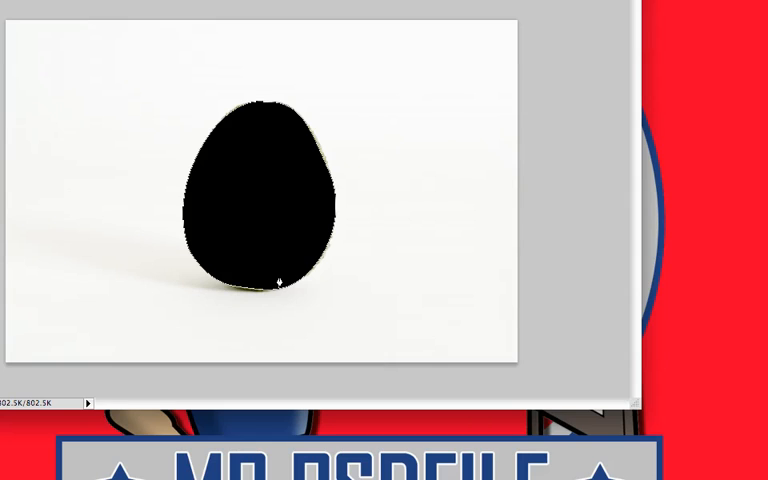
mouse_move(298, 256)
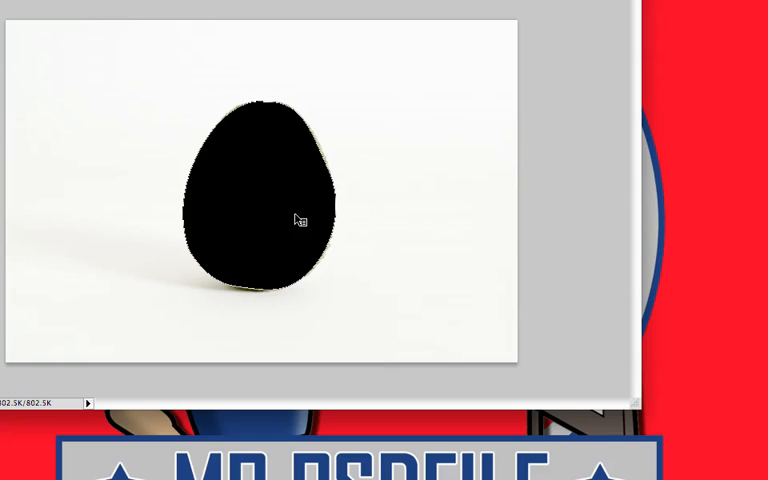
Make a New Selection from the avocado path with no feathering
right_click(296, 218)
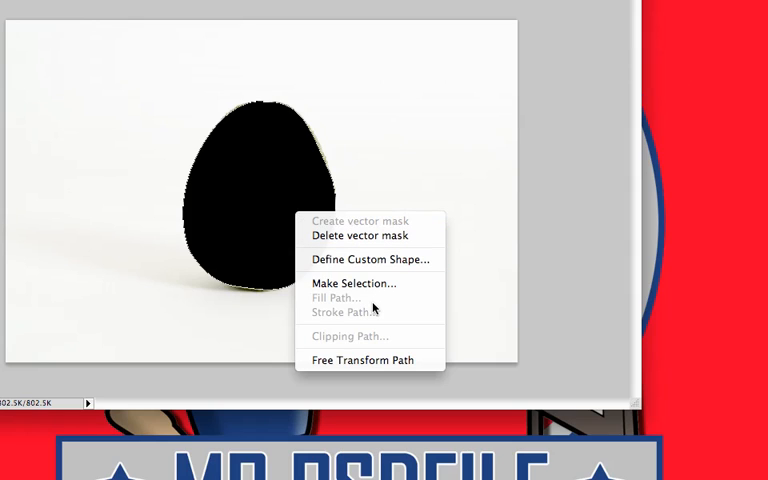
mouse_move(354, 284)
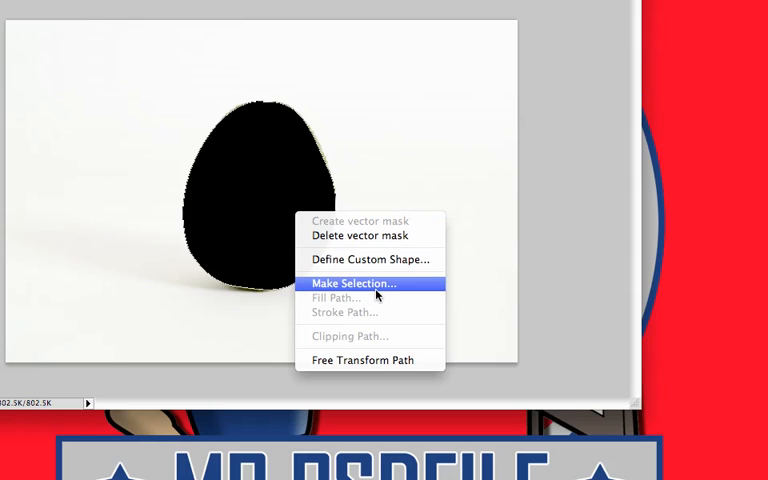
click(352, 284)
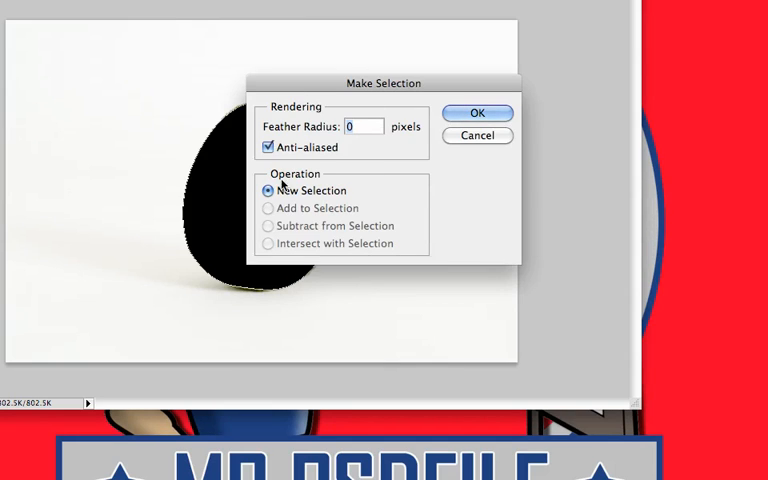
click(476, 112)
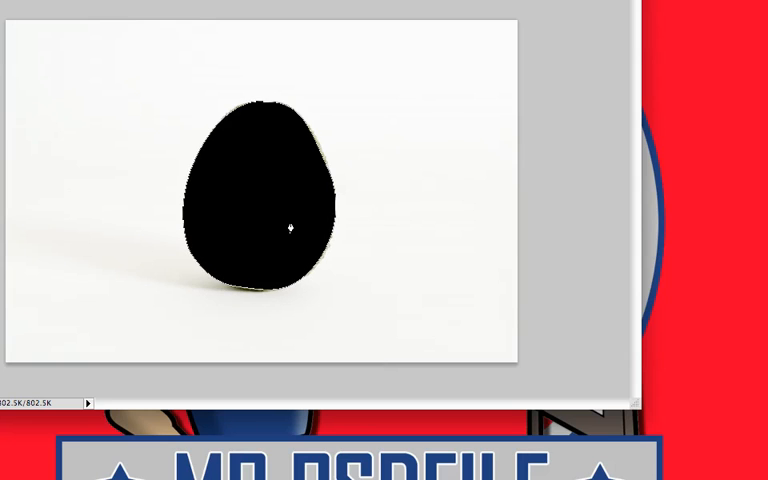
Define the avocado outline as a custom shape from the path's context menu
right_click(290, 224)
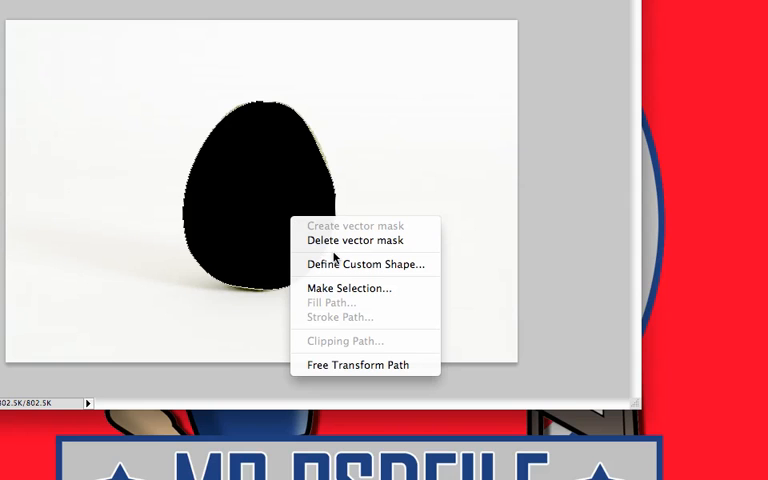
mouse_move(364, 264)
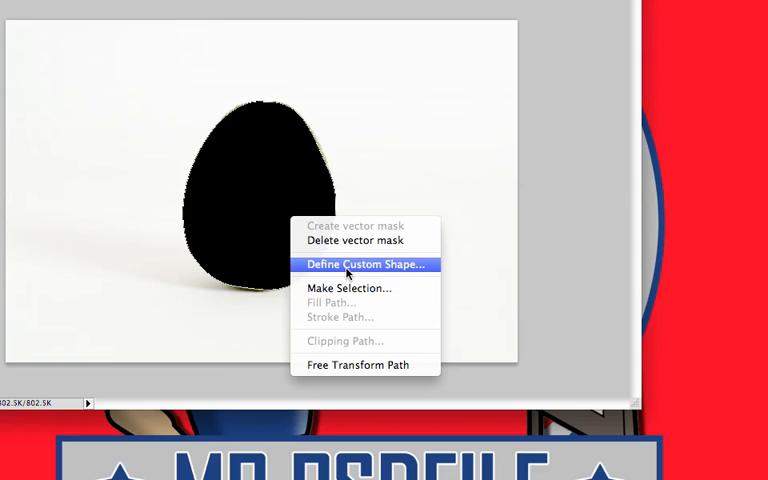
click(364, 264)
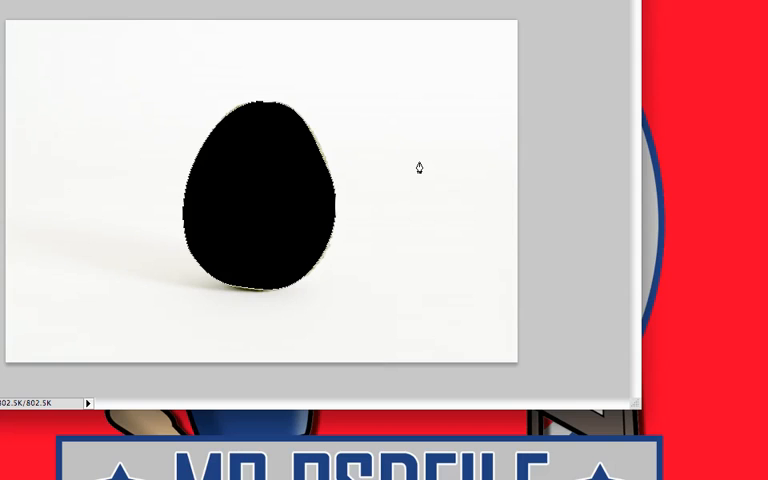
mouse_move(320, 162)
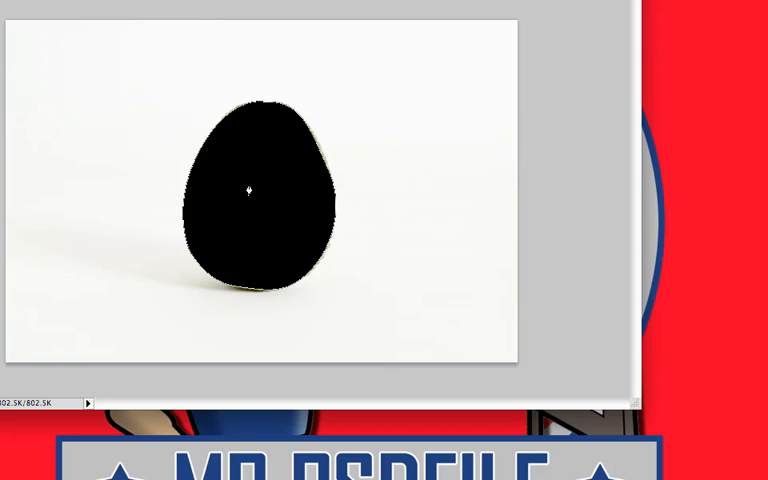
Bring up the path's context menu to delete the black avocado shape layer
right_click(250, 188)
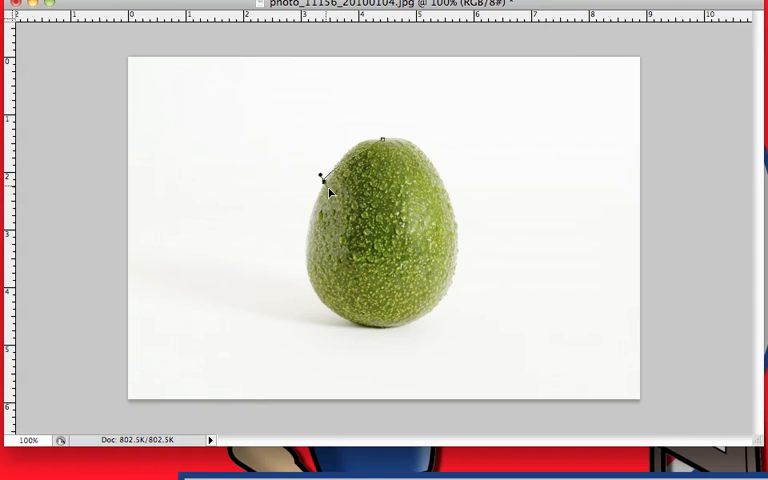
Trace an unfilled work path with curved anchors at the avocado's top and right side
drag(320, 178, 300, 232)
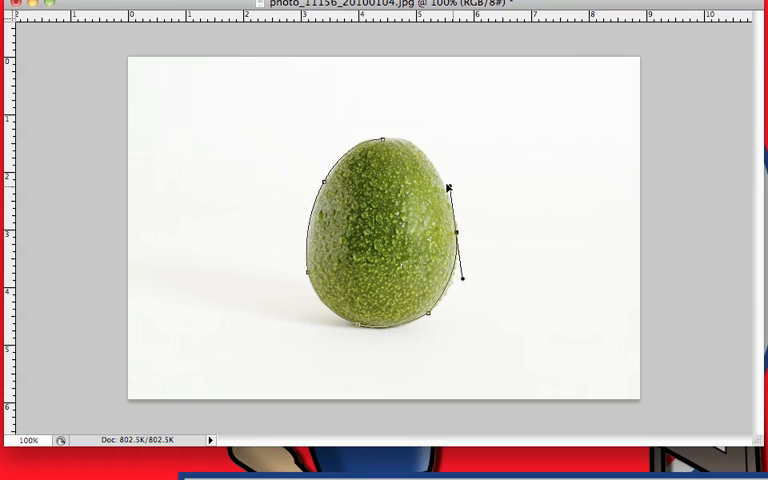
drag(448, 188, 452, 196)
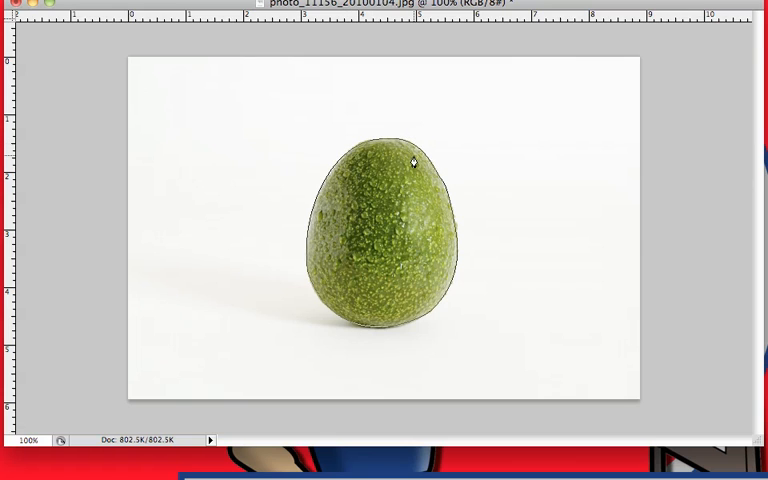
mouse_move(342, 140)
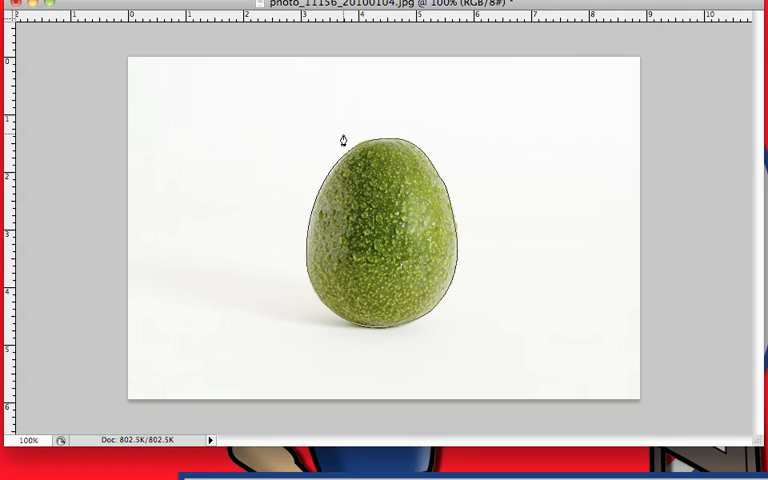
mouse_move(372, 228)
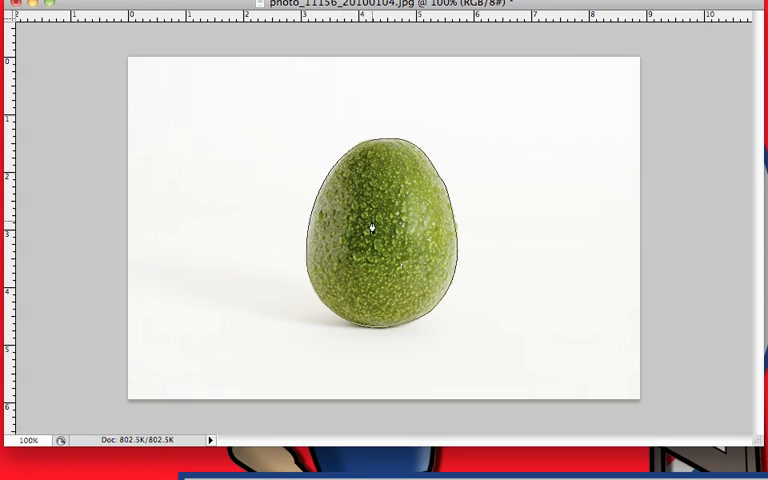
right_click(372, 228)
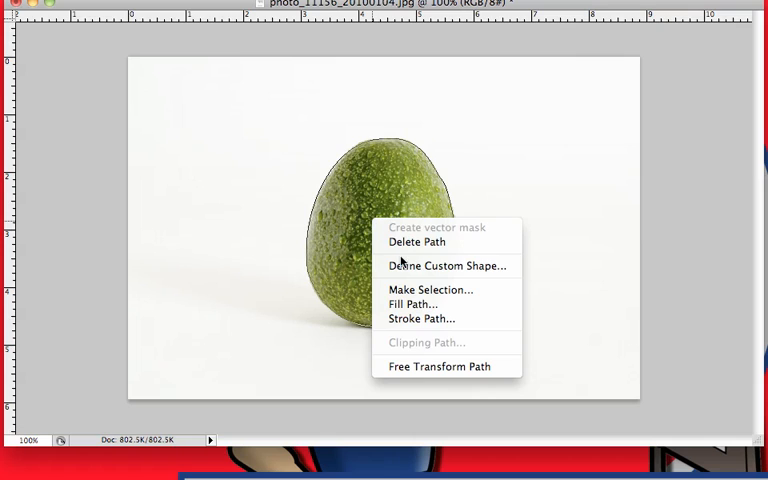
mouse_move(448, 264)
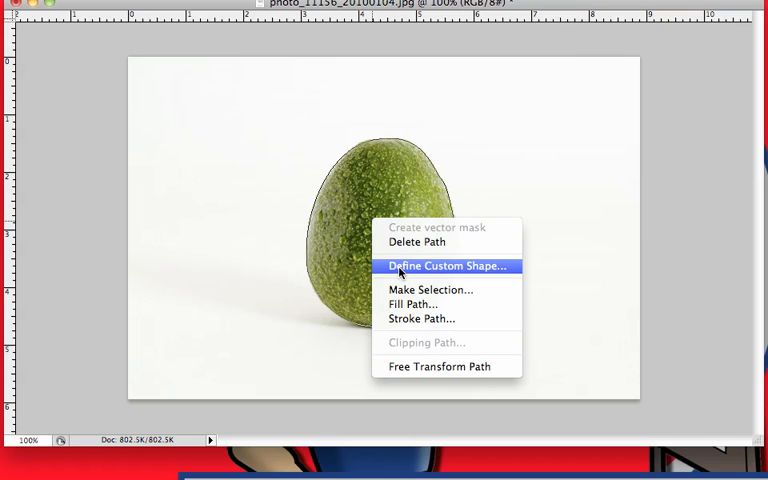
mouse_move(430, 290)
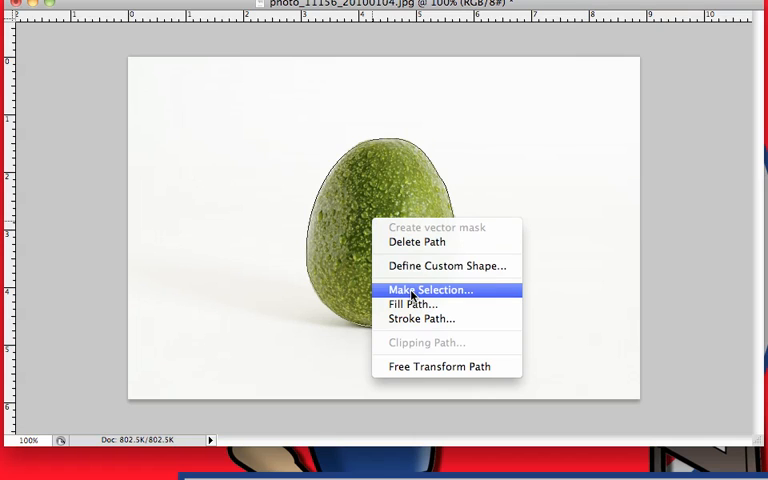
mouse_move(414, 304)
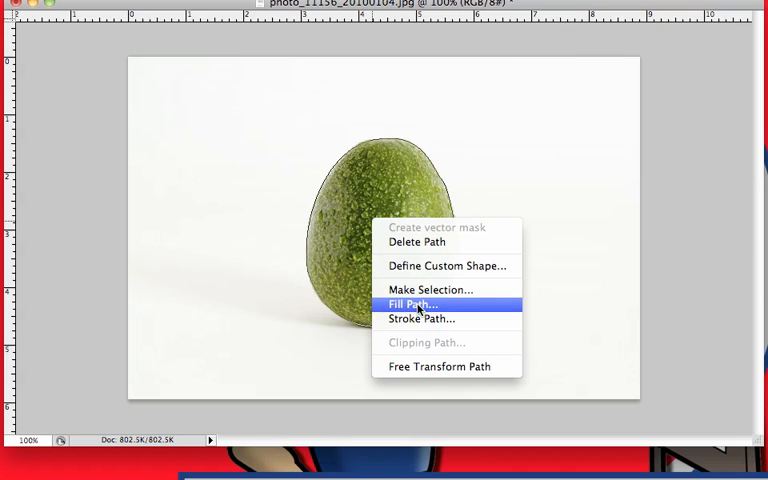
click(412, 304)
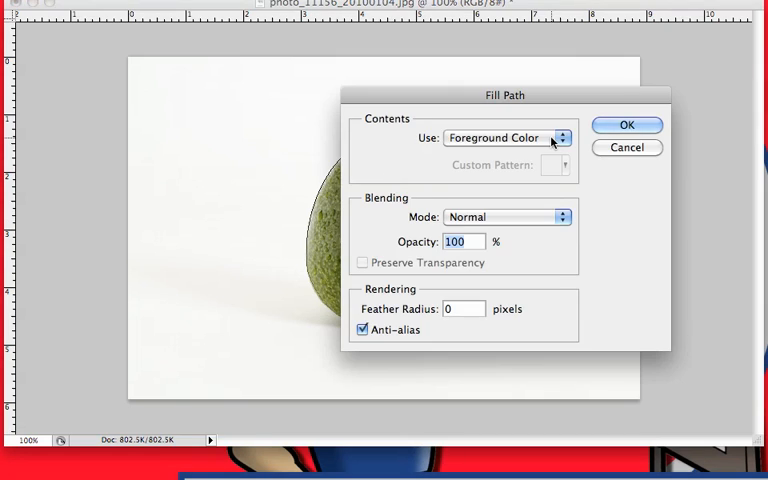
click(508, 136)
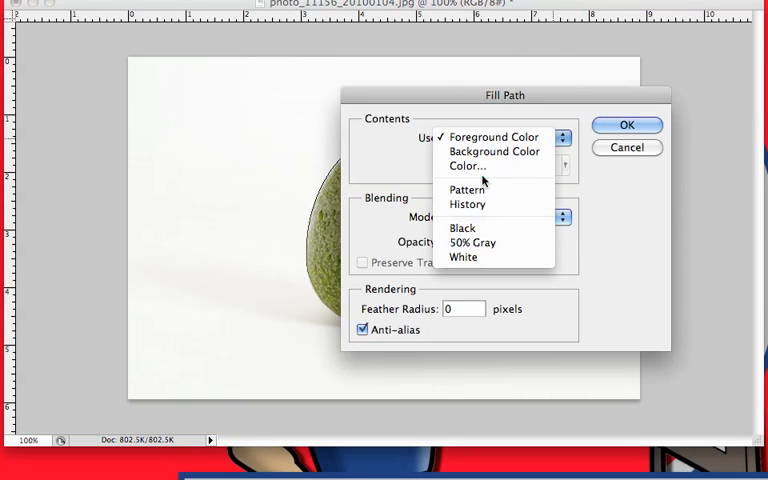
mouse_move(464, 258)
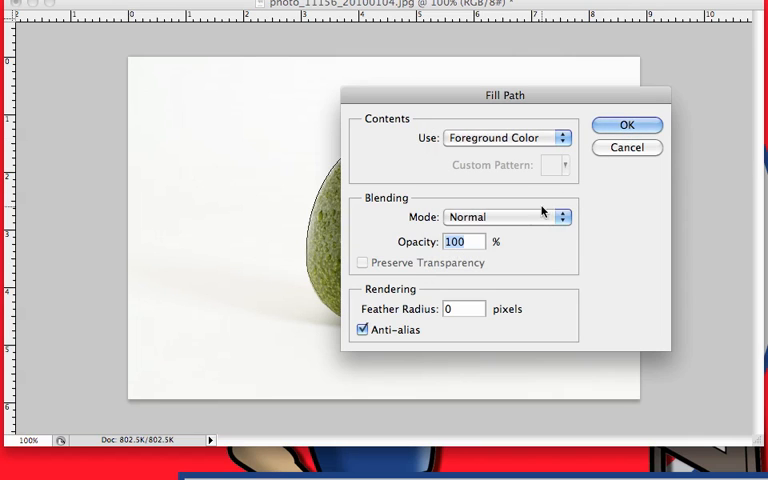
click(628, 124)
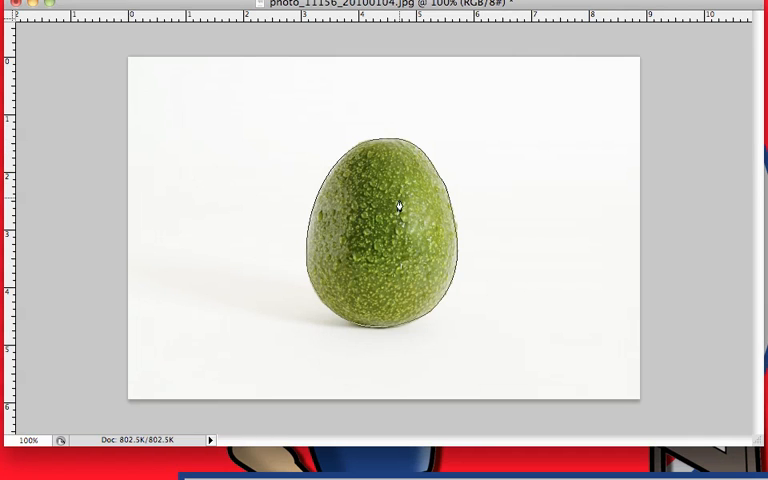
Stroke the path with the Brush tool with Simulate Pressure turned off
right_click(396, 204)
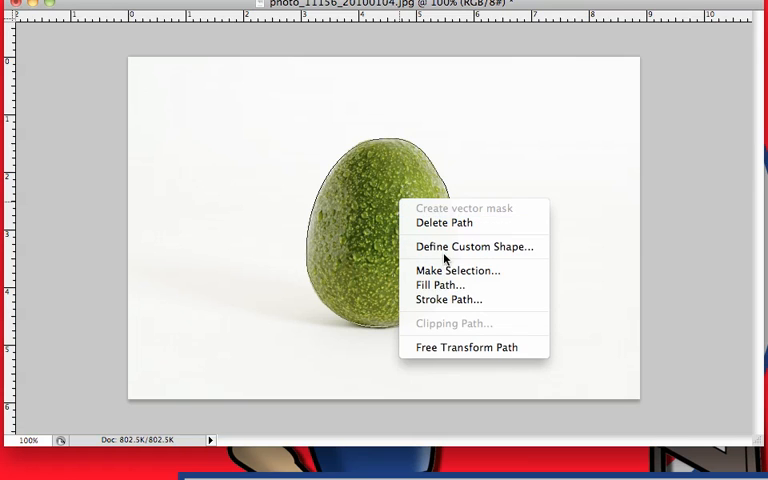
mouse_move(450, 290)
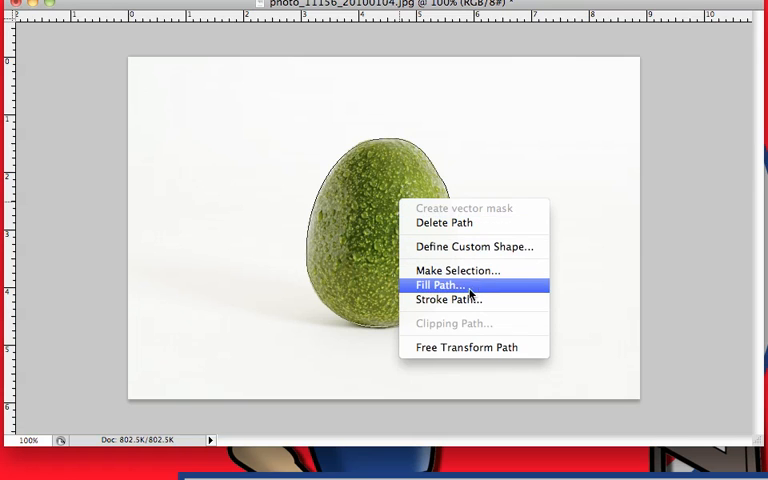
click(448, 300)
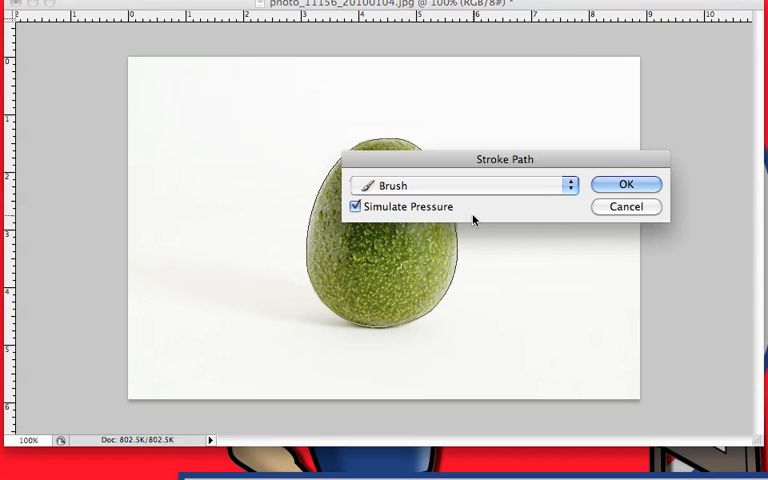
click(356, 206)
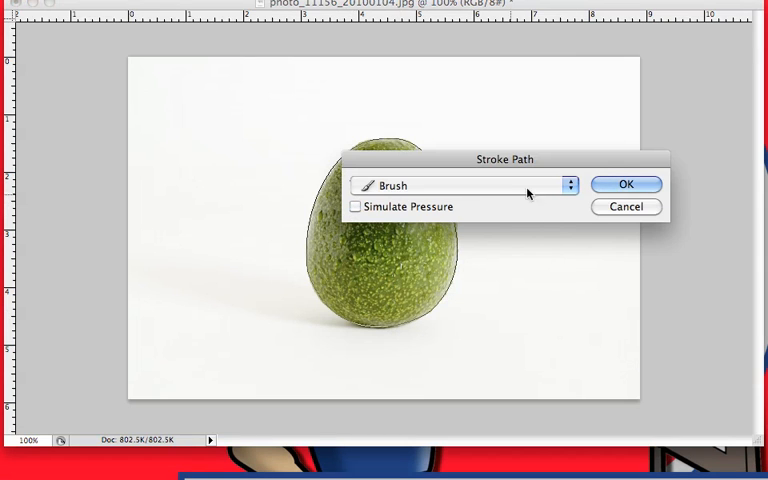
click(568, 184)
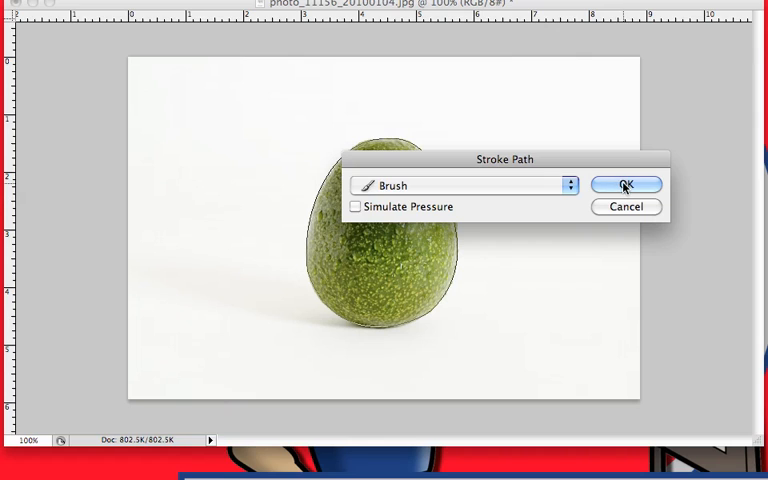
click(624, 184)
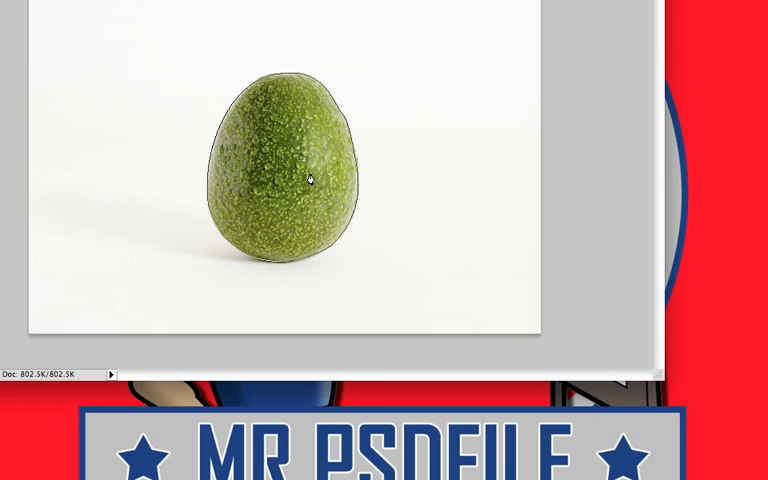
mouse_move(312, 168)
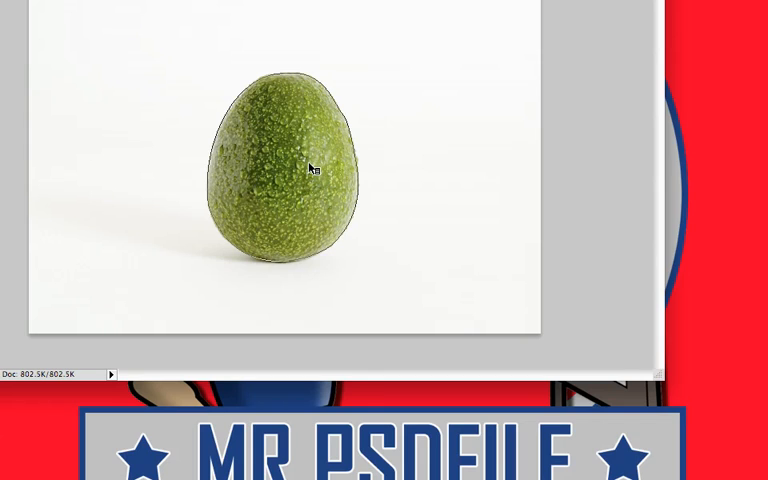
Reopen Stroke Path for the avocado path and toggle Simulate Pressure
right_click(312, 168)
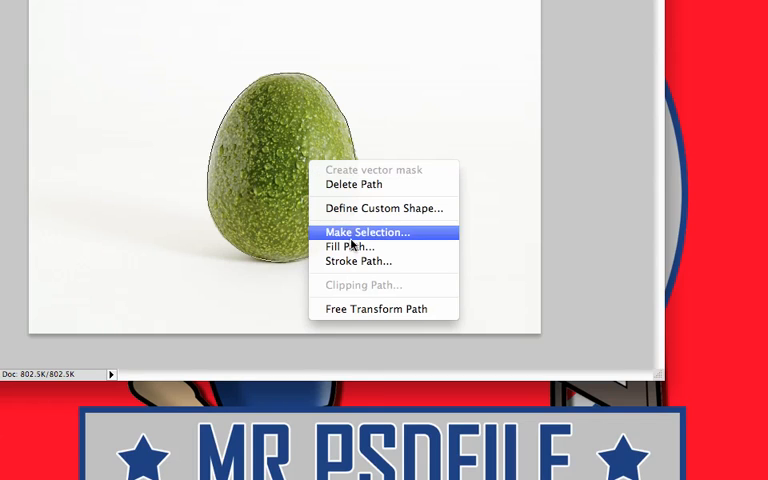
click(356, 260)
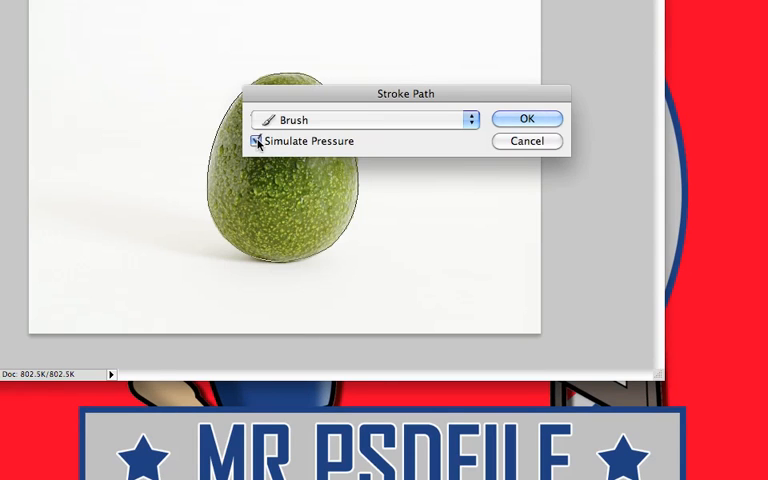
click(528, 118)
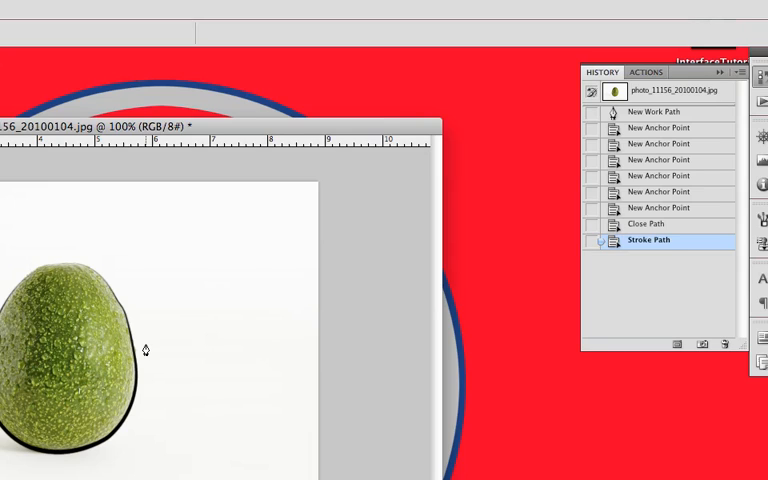
mouse_move(88, 276)
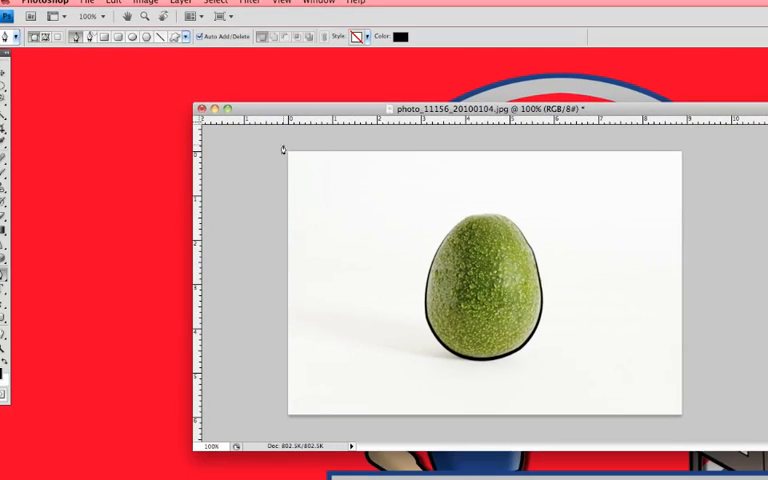
Draw a black Pen shape left of the avocado and select it to expose its anchor points
drag(262, 180, 348, 182)
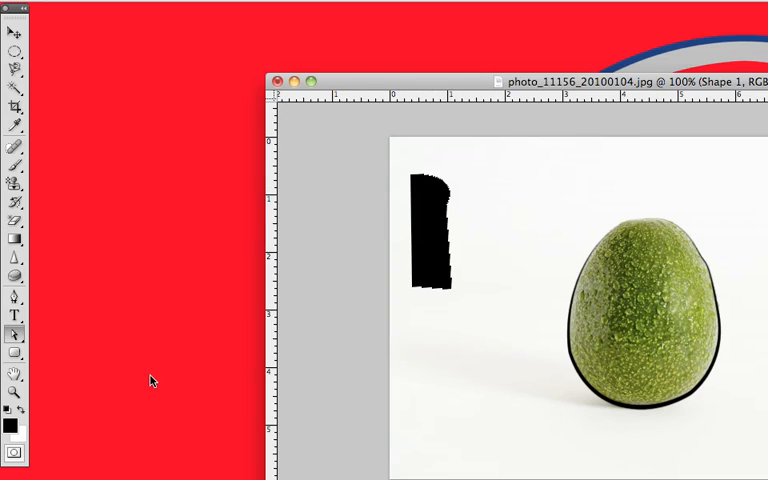
click(14, 336)
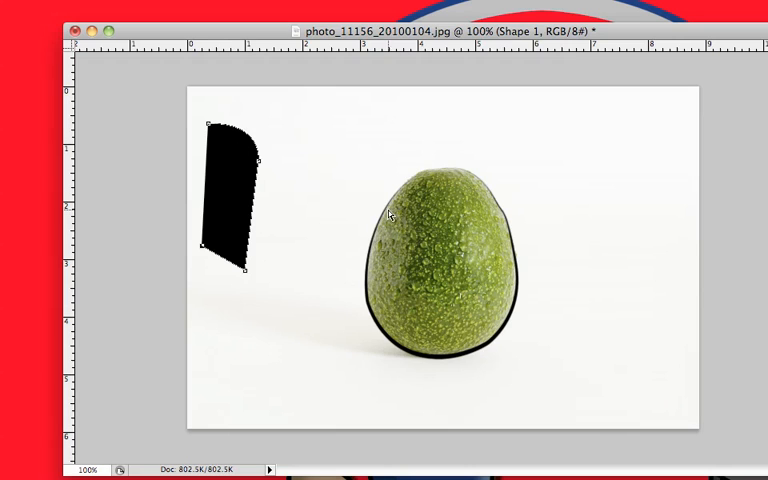
mouse_move(532, 296)
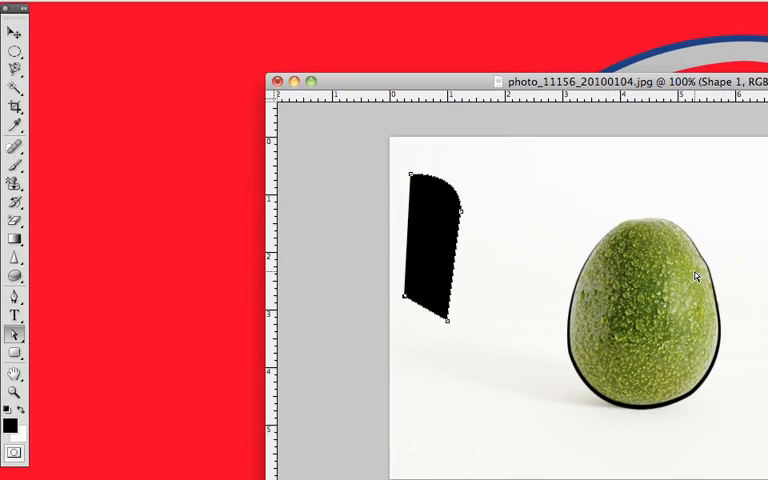
mouse_move(628, 240)
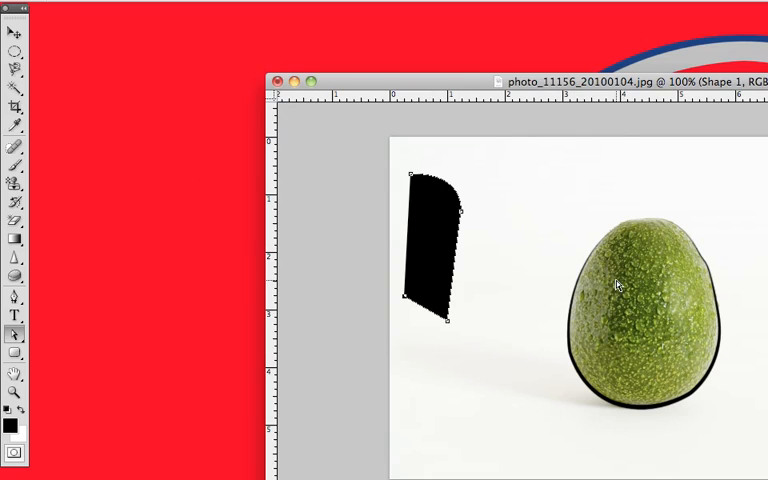
mouse_move(436, 232)
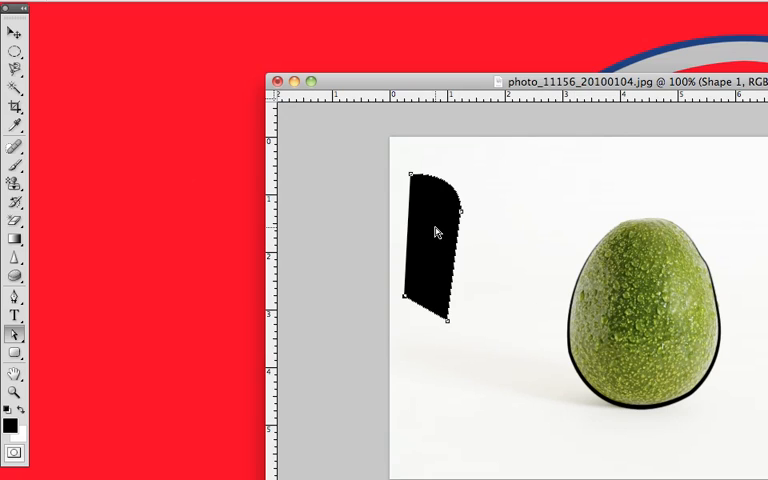